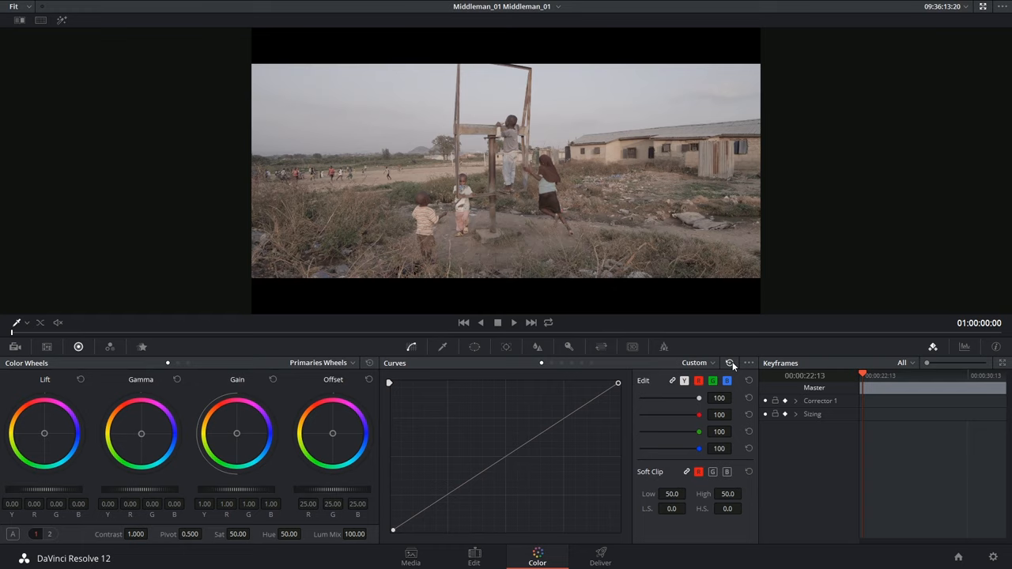
# Bring up the Blur palette and check its Blur/Sharpen mode dropdown.
pyautogui.click(538, 348)
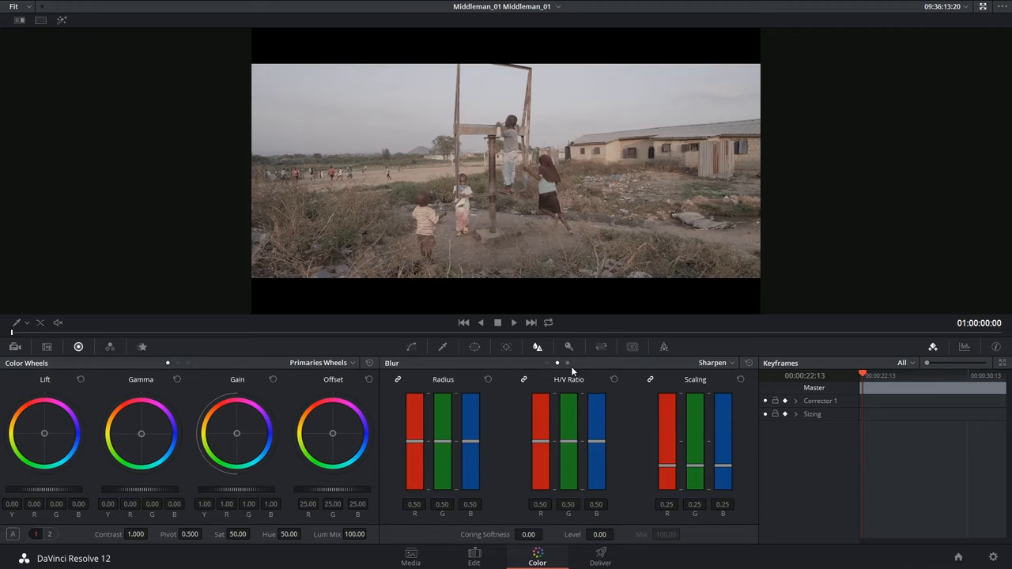
pyautogui.click(728, 362)
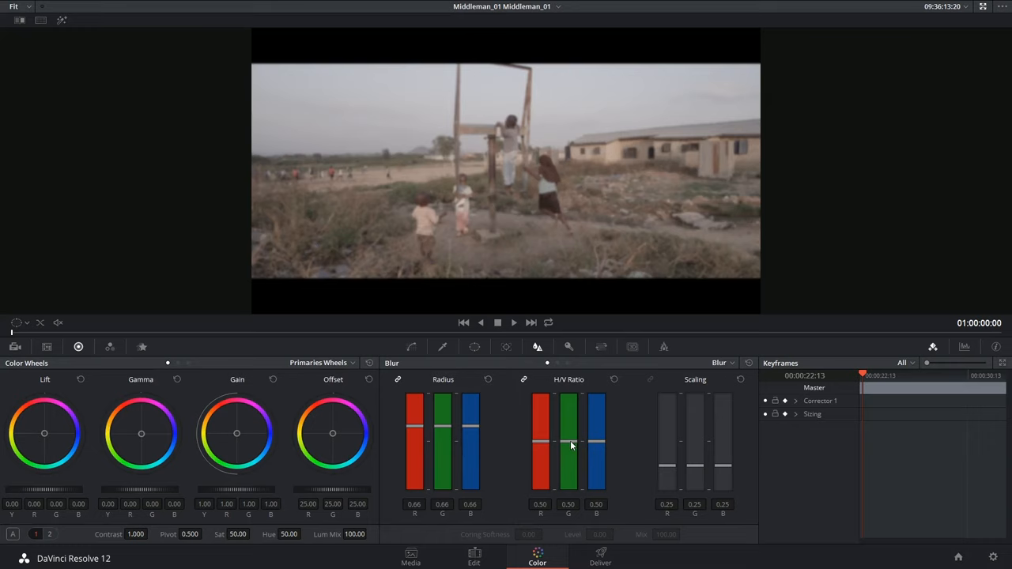
# Raise the blur Radius to about 0.66 to soften the schoolyard footage.
pyautogui.moveTo(570, 442); pyautogui.dragTo(582, 498)
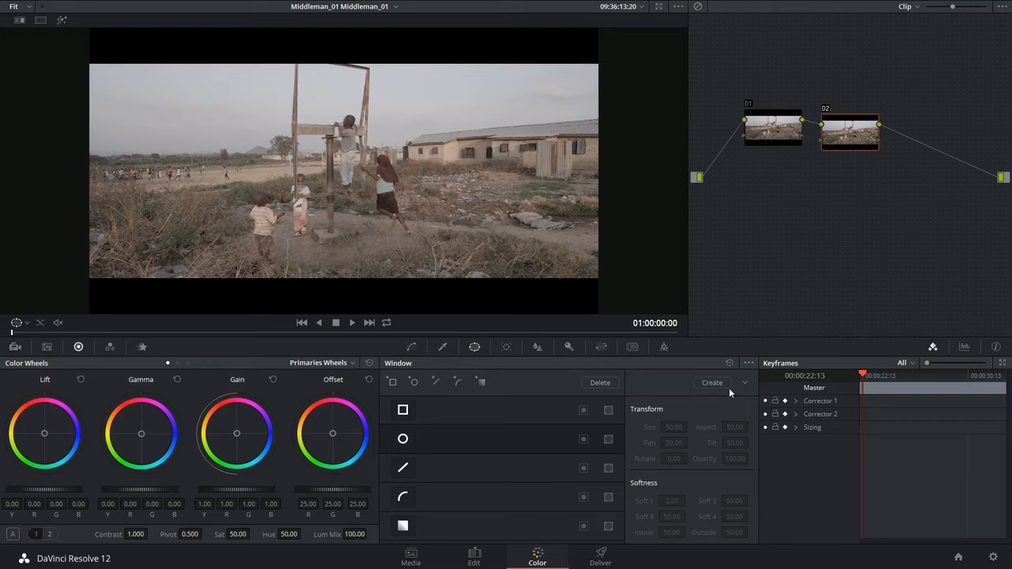
# Add an oval window on the second node and blur outside it with Radius 1.67.
pyautogui.click(402, 440)
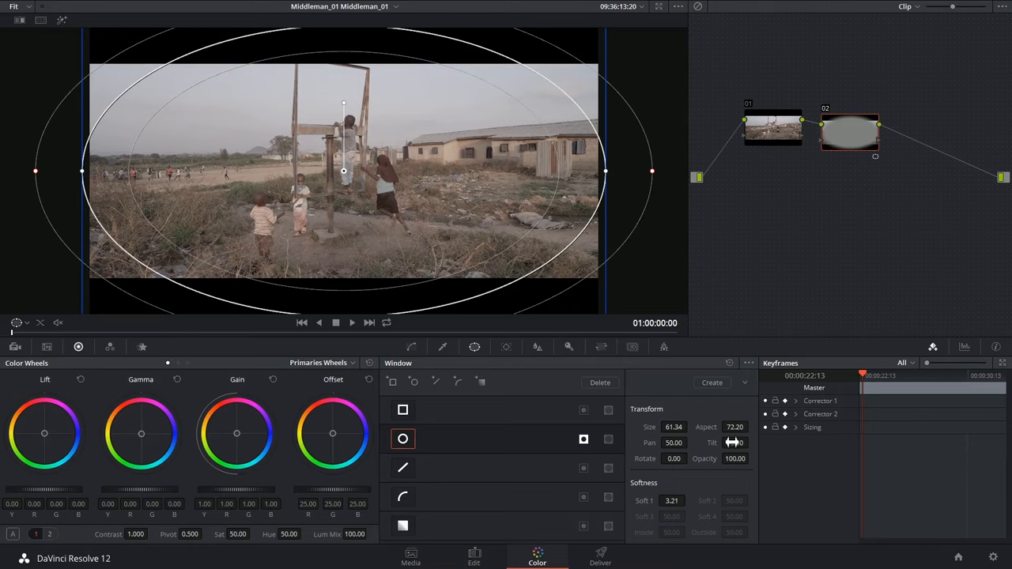
pyautogui.click(538, 348)
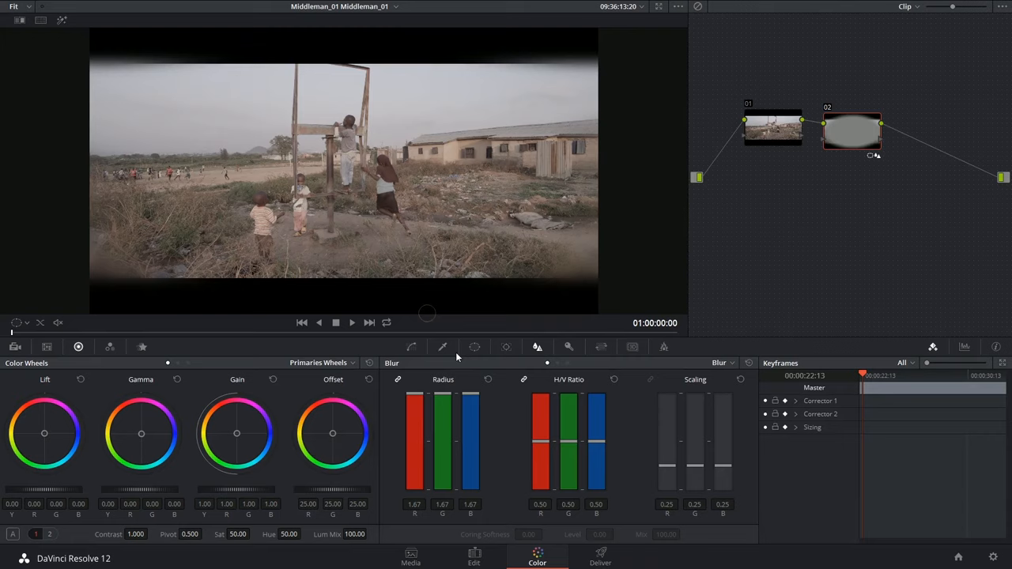
pyautogui.click(475, 348)
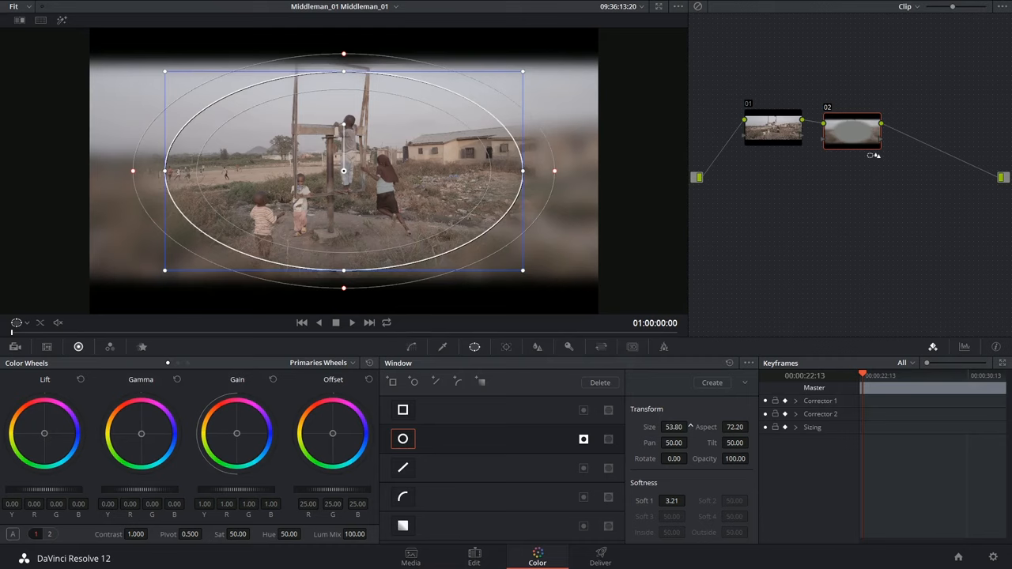
pyautogui.click(538, 346)
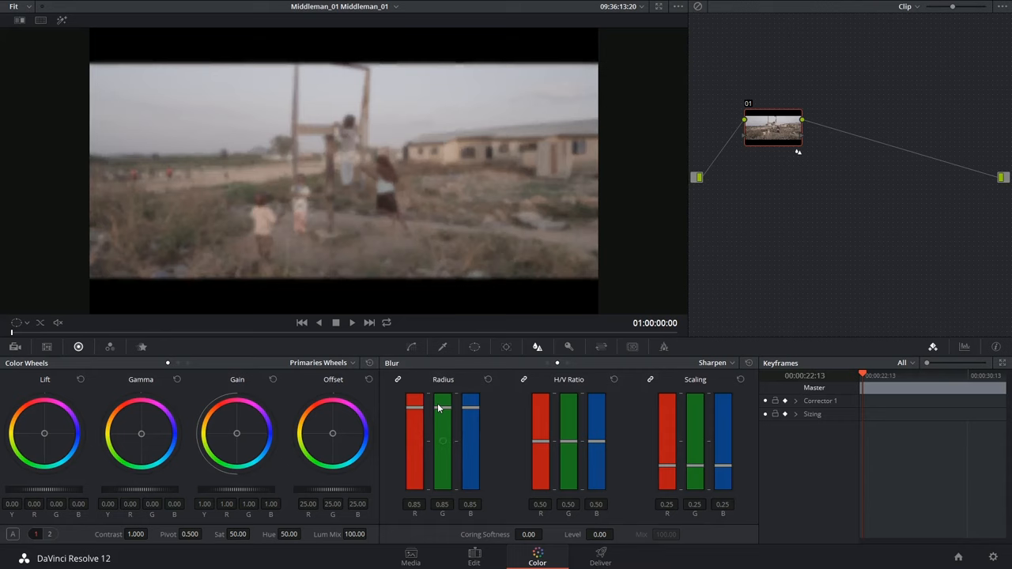
# In Sharpen mode, lower Radius to about 0.21 and raise Scaling to about 0.82.
pyautogui.moveTo(443, 408); pyautogui.dragTo(443, 441)
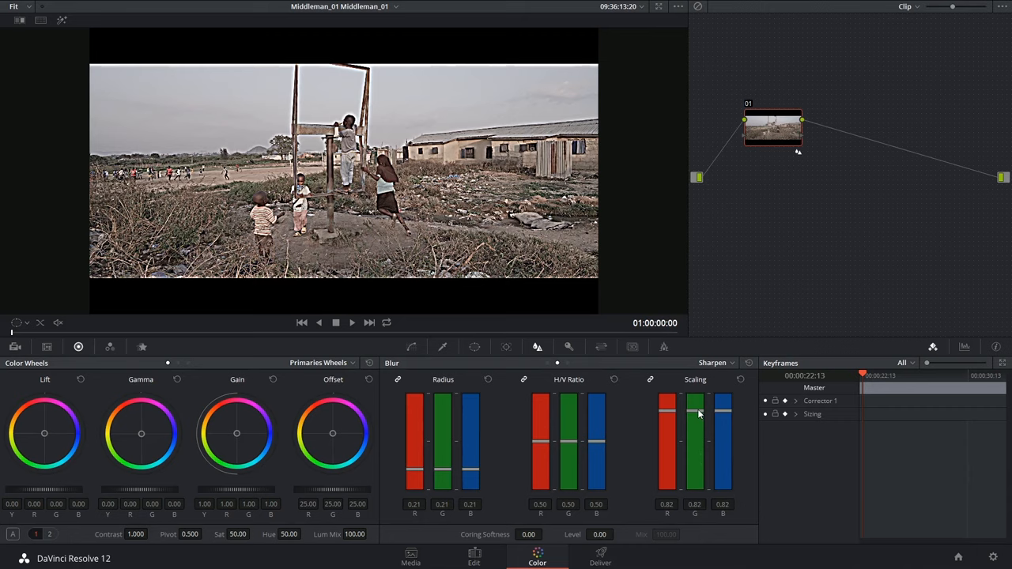
pyautogui.moveTo(694, 411); pyautogui.dragTo(695, 451)
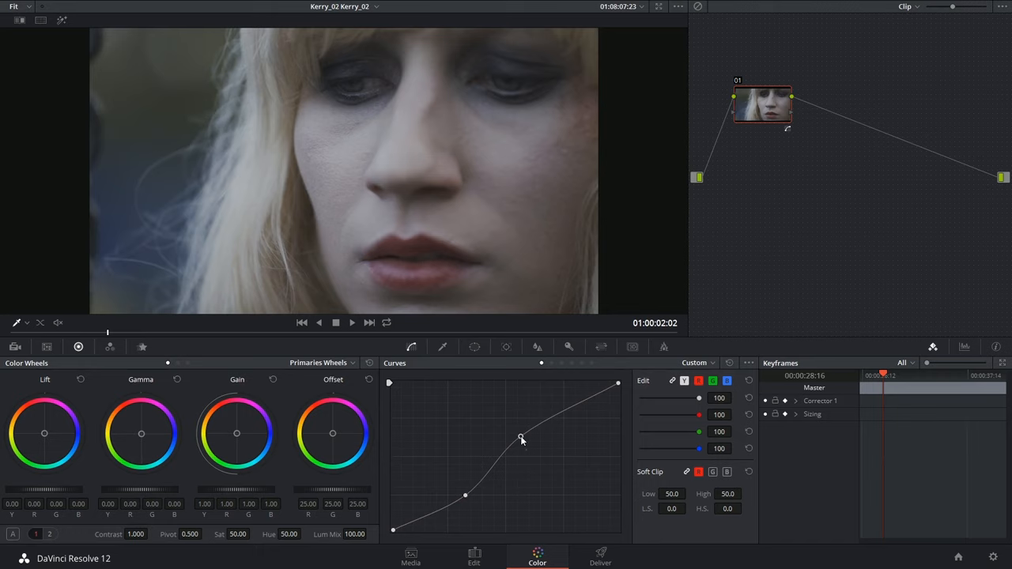
# Reshape the Kerry_02 face clip's custom curve into a smoother S-shaped contrast curve.
pyautogui.moveTo(522, 437); pyautogui.dragTo(516, 430)
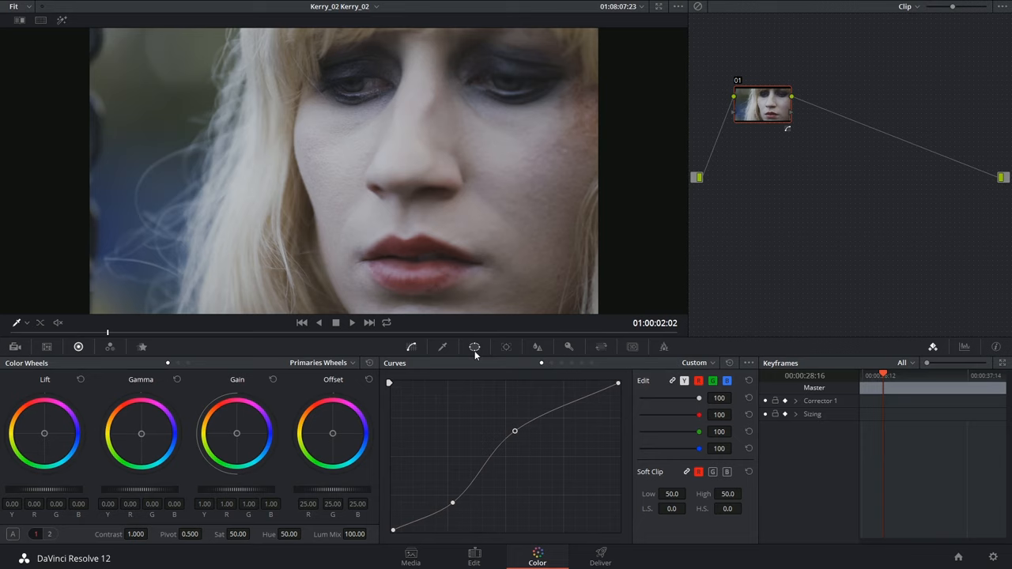
# Sharpen the face with Radius 0.38 and Coring Level 43.
pyautogui.click(538, 348)
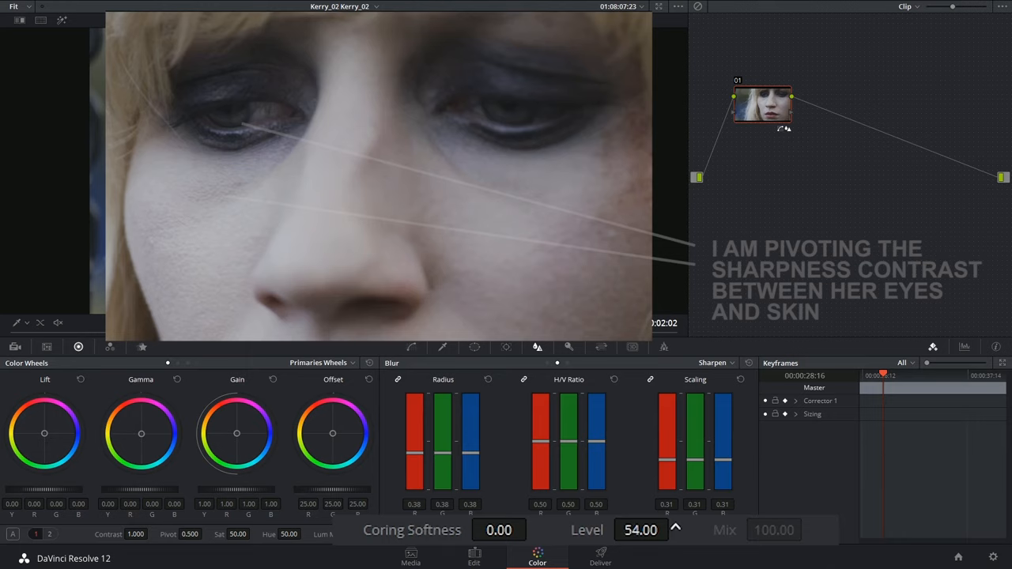
pyautogui.moveTo(640, 530); pyautogui.dragTo(641, 541)
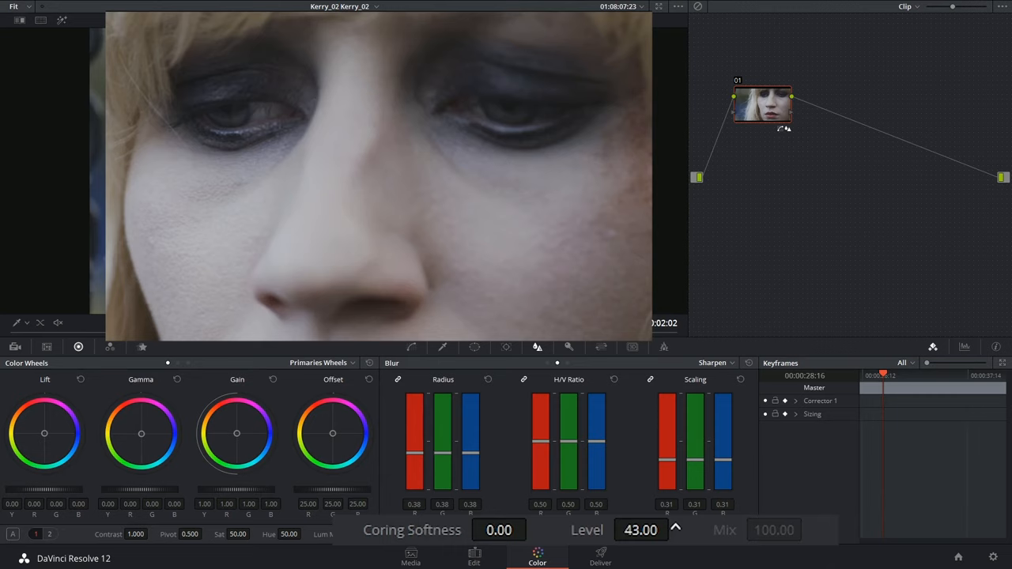